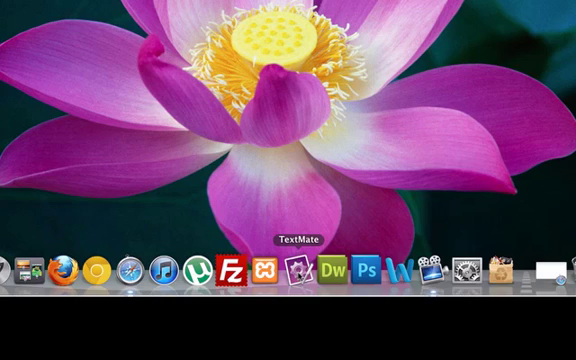
{"action": "mouse_move", "coordinate": [291, 270]}
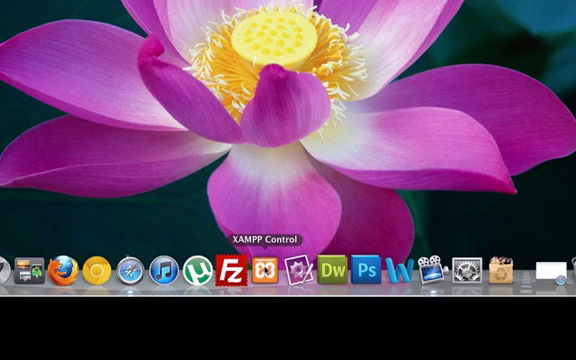